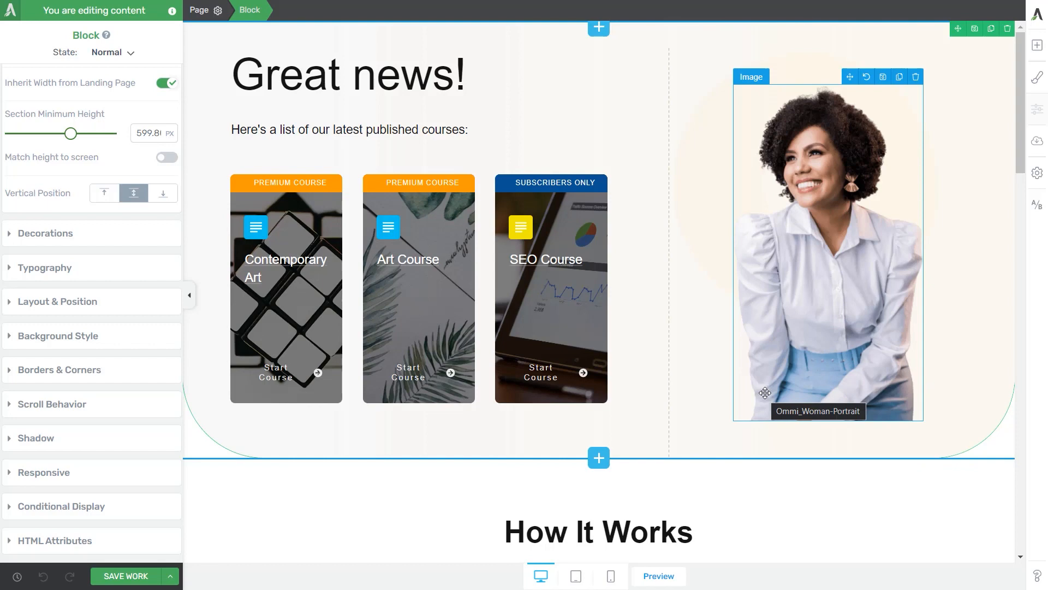
mouse_move(756, 392)
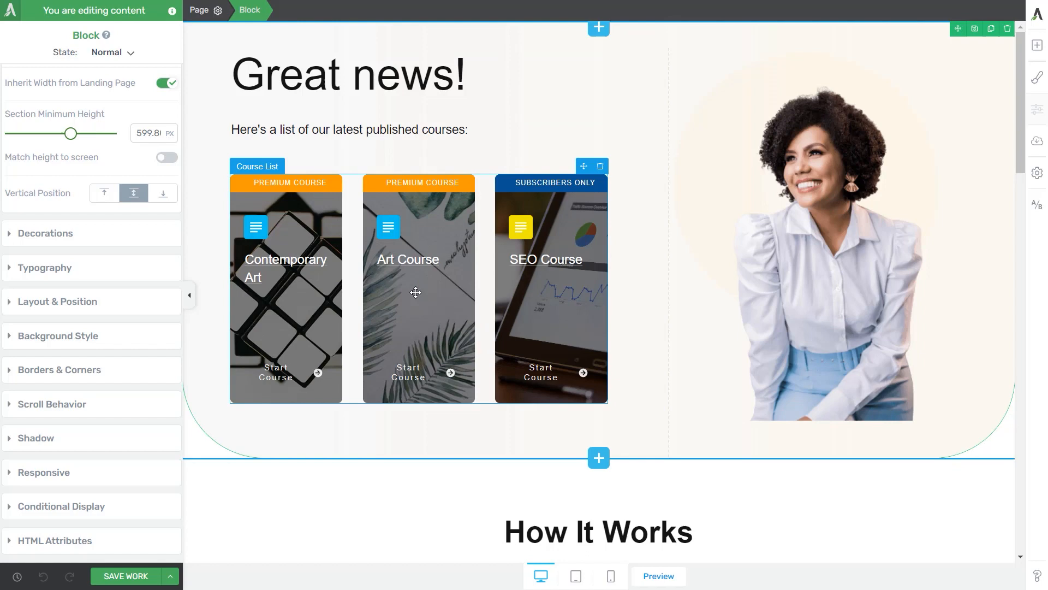
Add a second conditional display to the hero block and name it 'For members only'
left_click(349, 75)
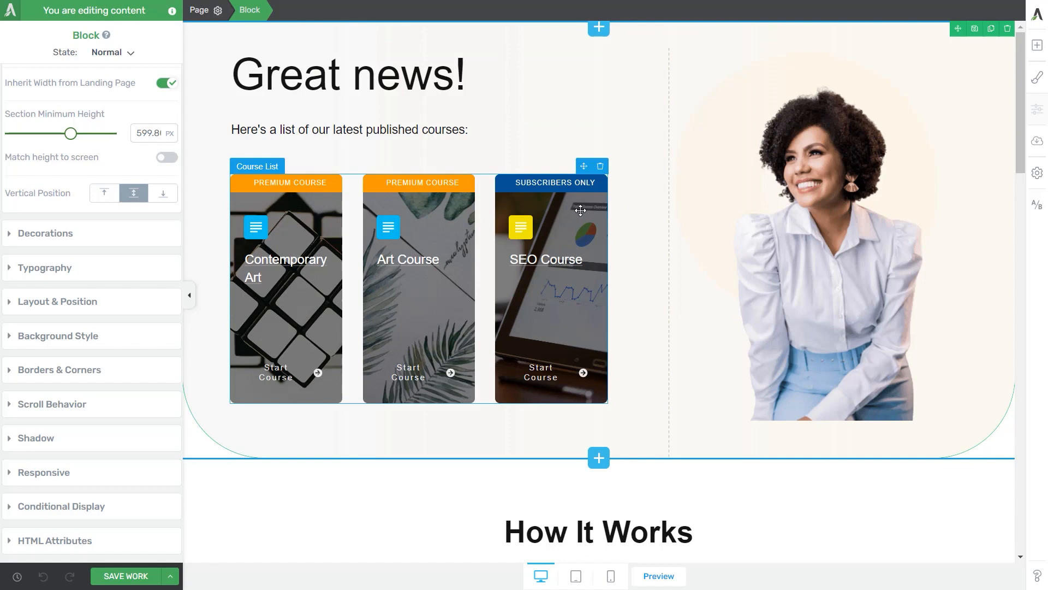
mouse_move(478, 311)
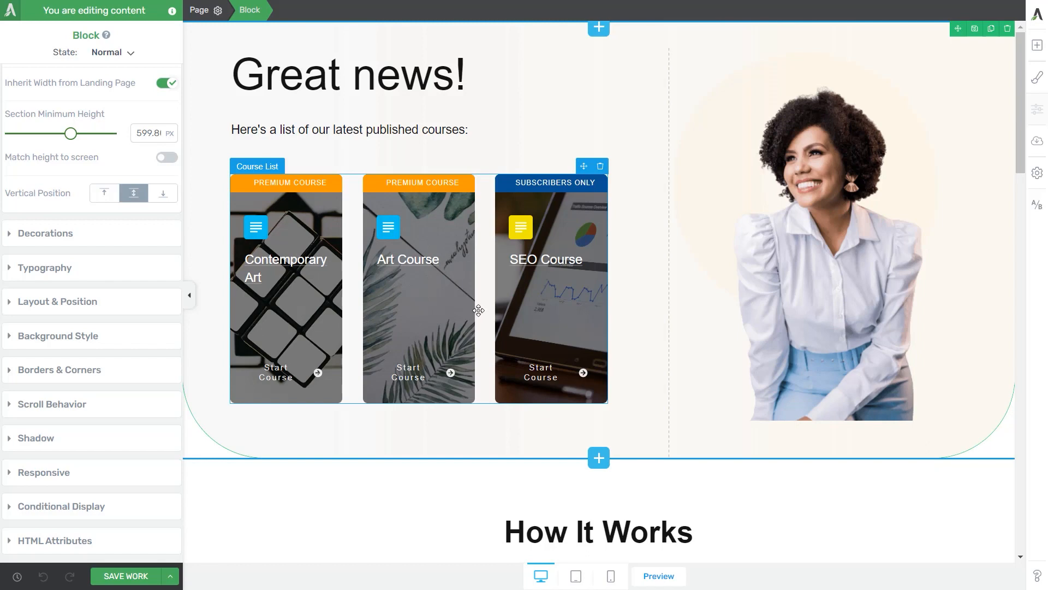
mouse_move(494, 307)
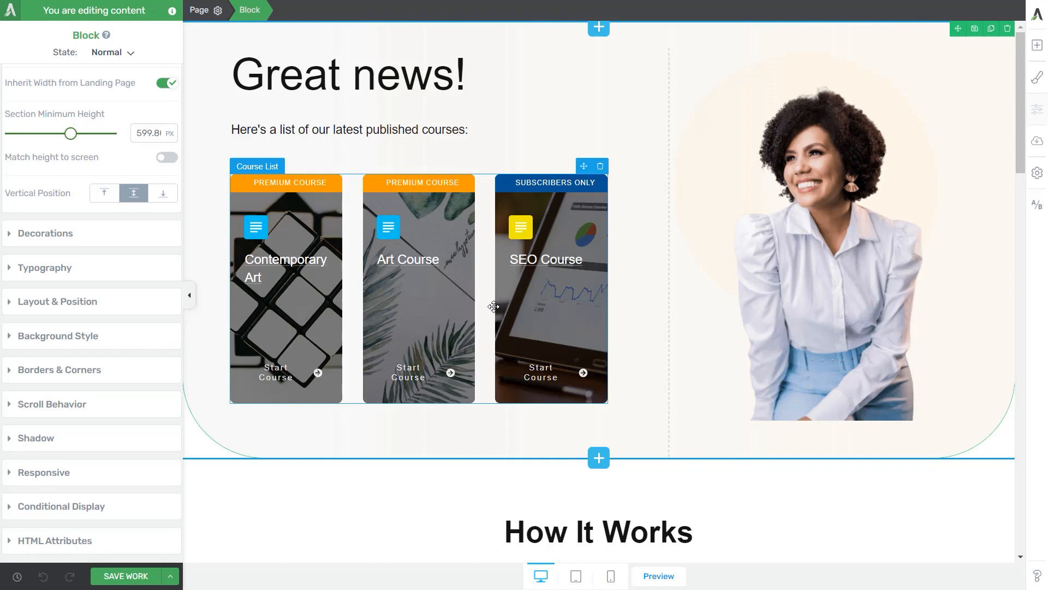
mouse_move(564, 406)
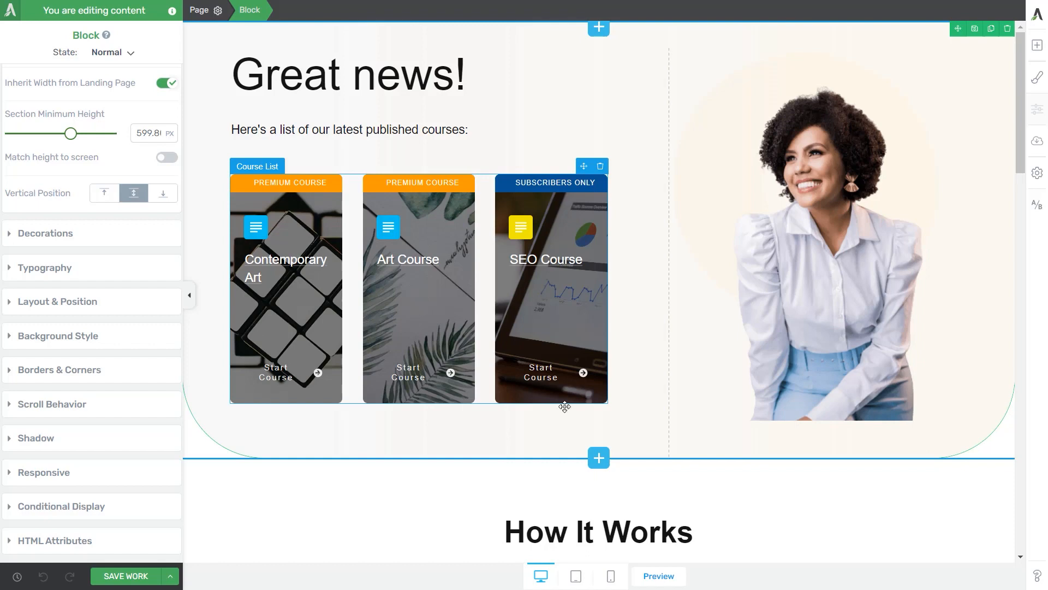
mouse_move(458, 346)
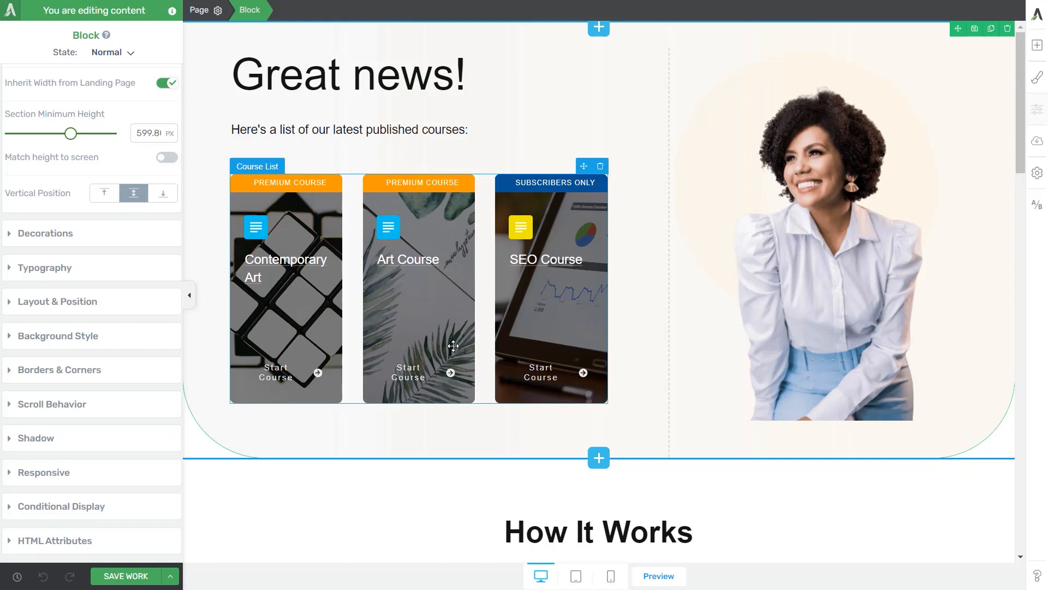
mouse_move(461, 337)
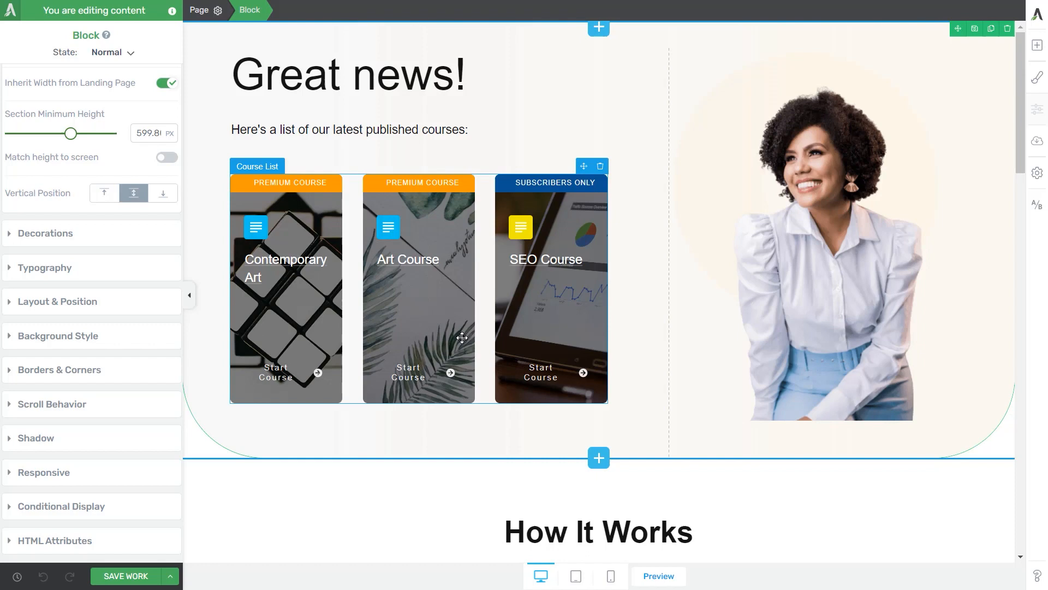
mouse_move(317, 230)
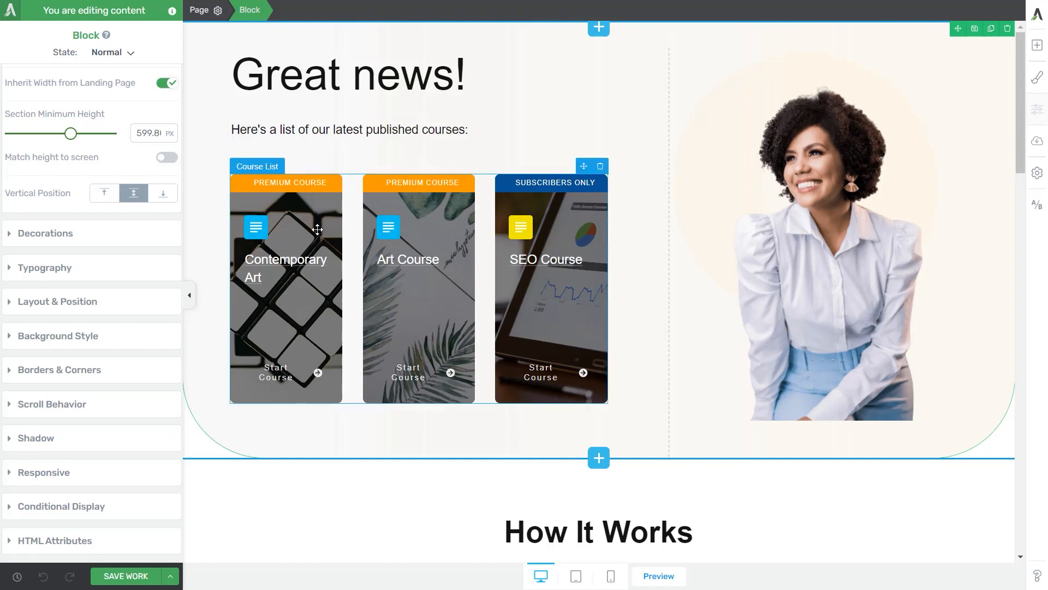
left_click(347, 74)
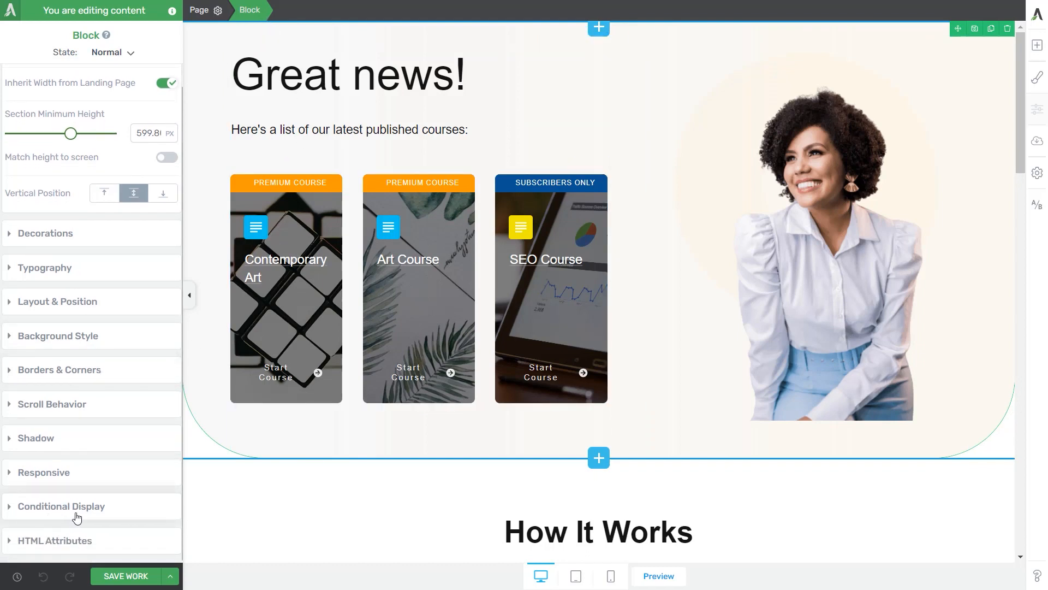
left_click(61, 505)
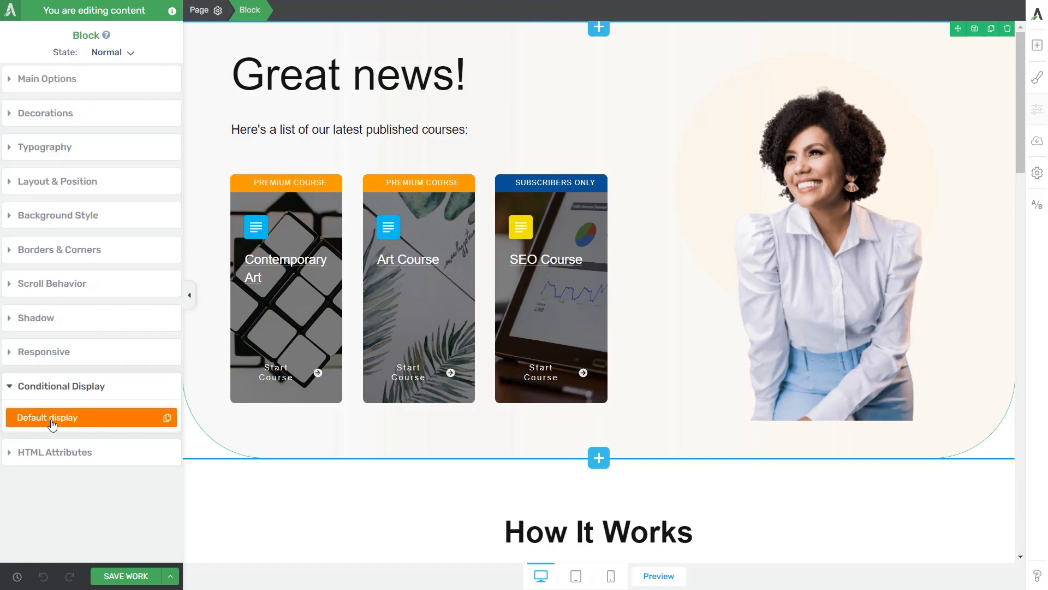
mouse_move(92, 428)
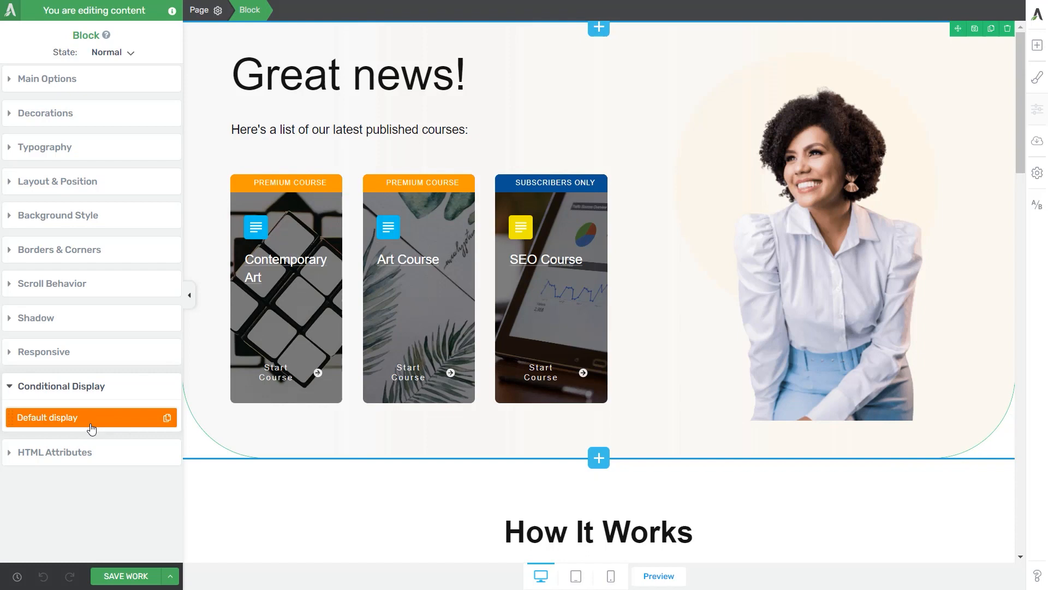
left_click(47, 418)
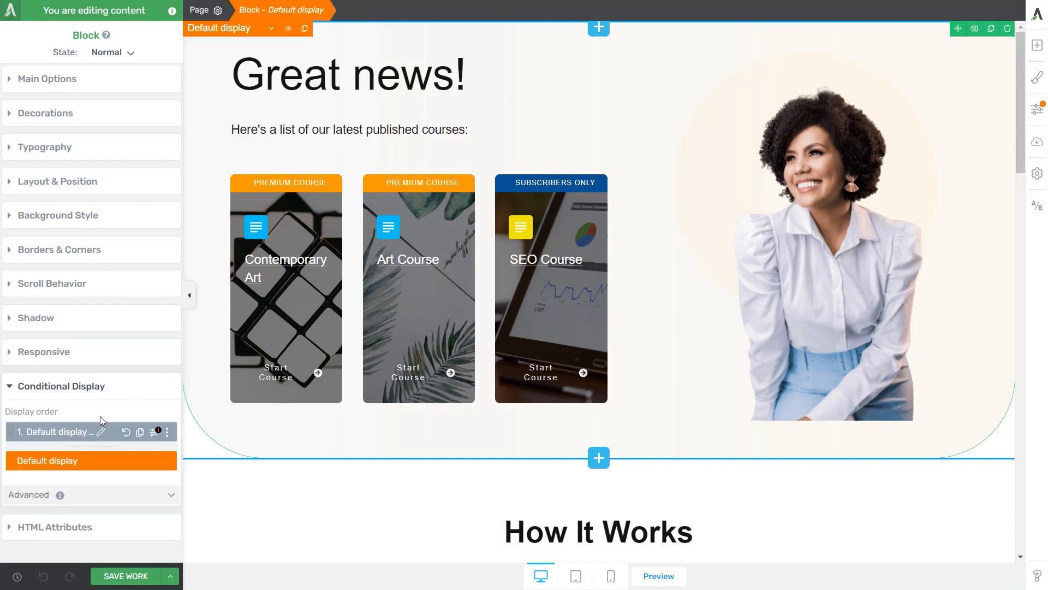
left_click(101, 431)
type("For members only")
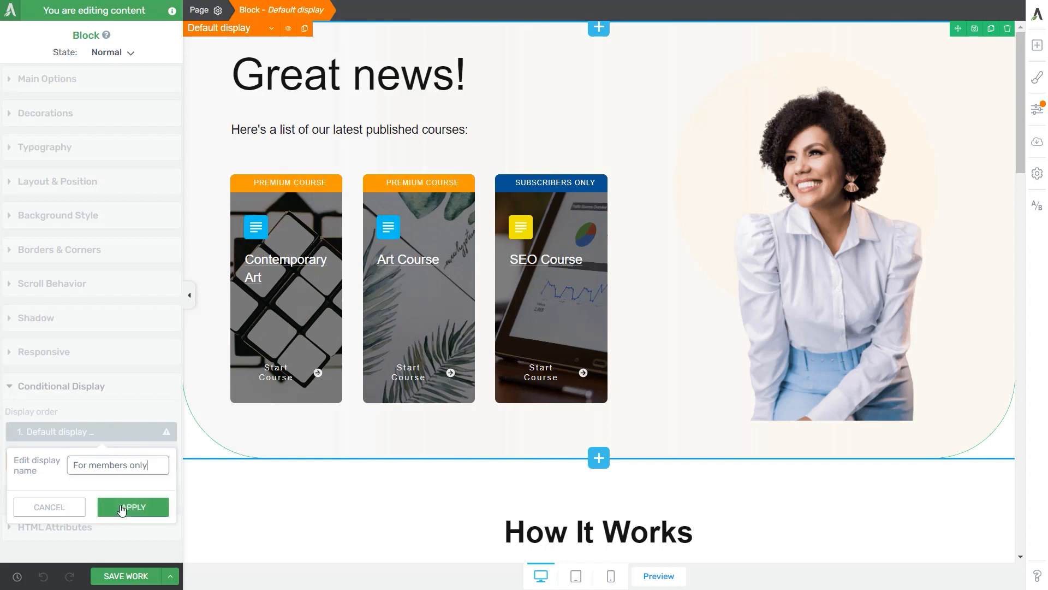
left_click(133, 507)
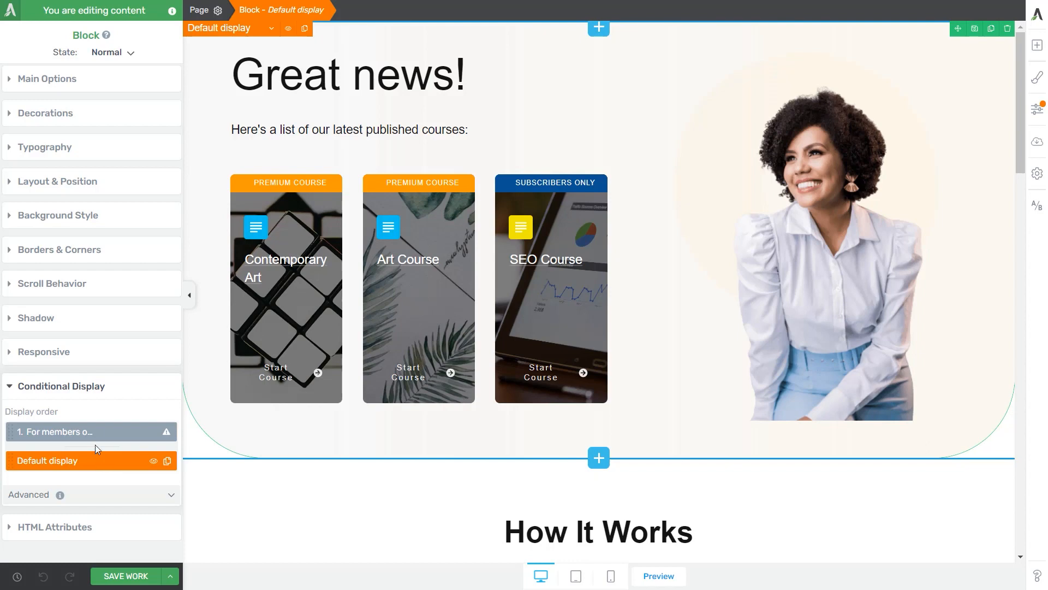
Switch to editing the 'For members only' display of the block
left_click(67, 431)
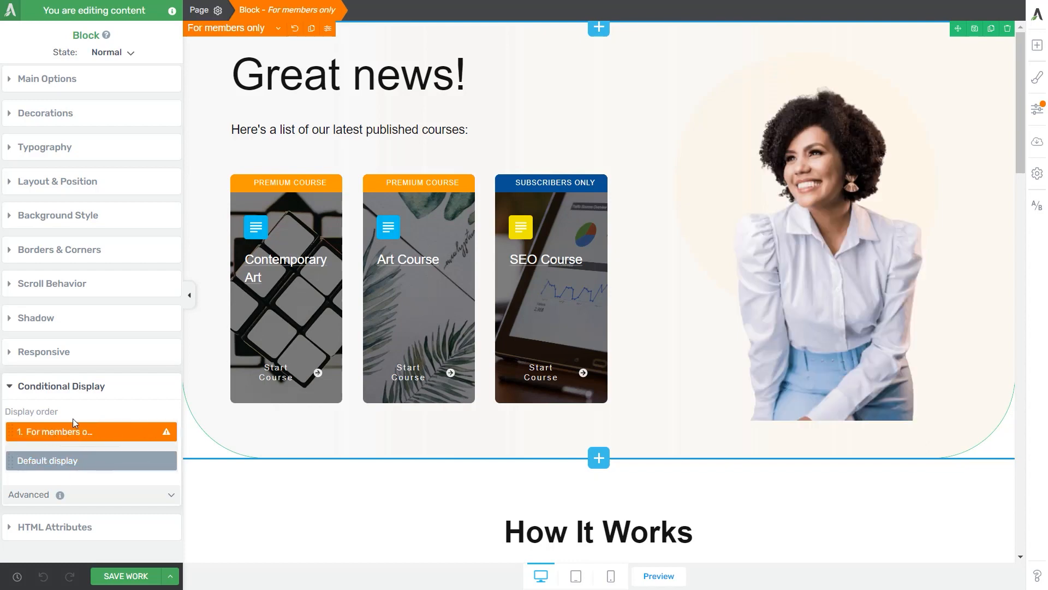
mouse_move(57, 438)
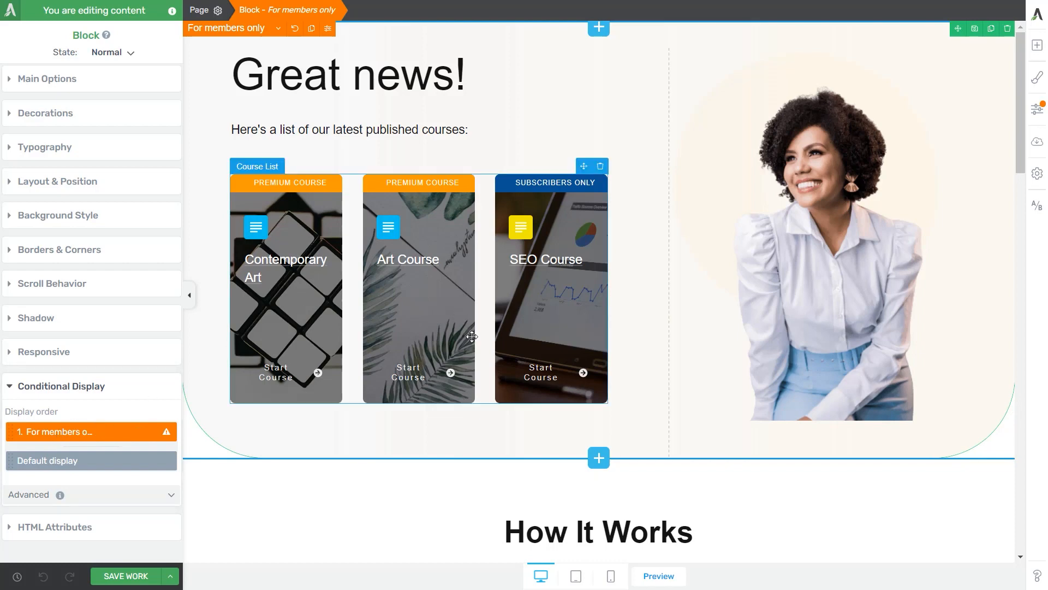
mouse_move(504, 293)
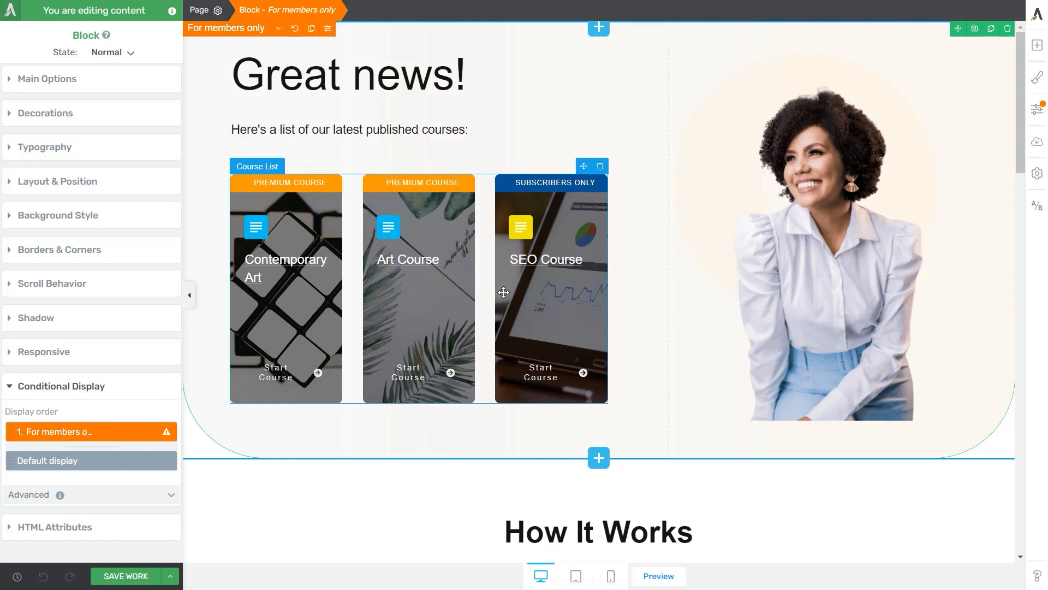
mouse_move(399, 251)
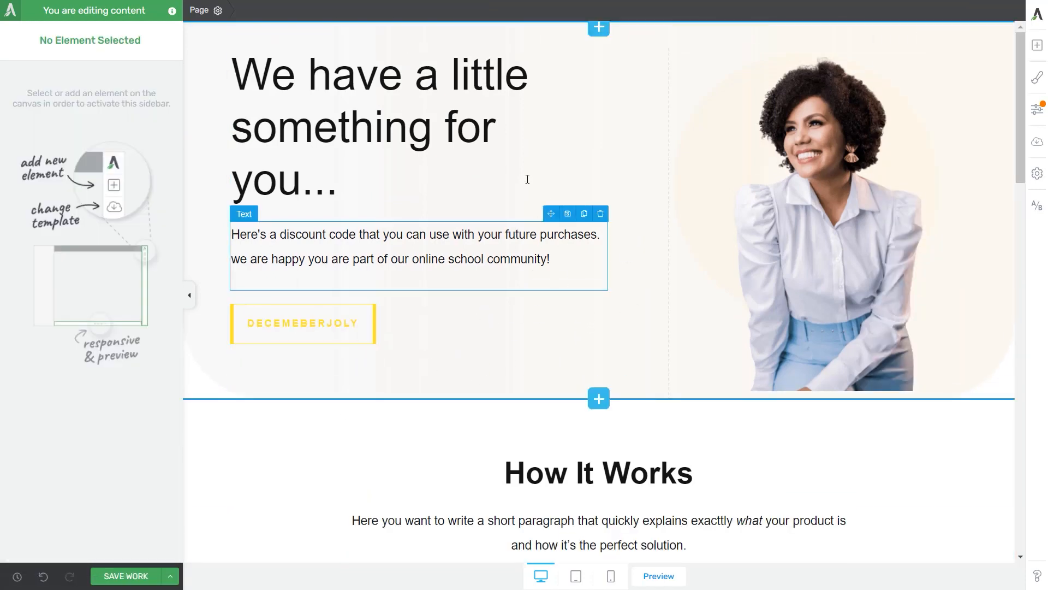
Replace the course list with the discount-code message showing DECEMEBERJOLY
left_click(302, 324)
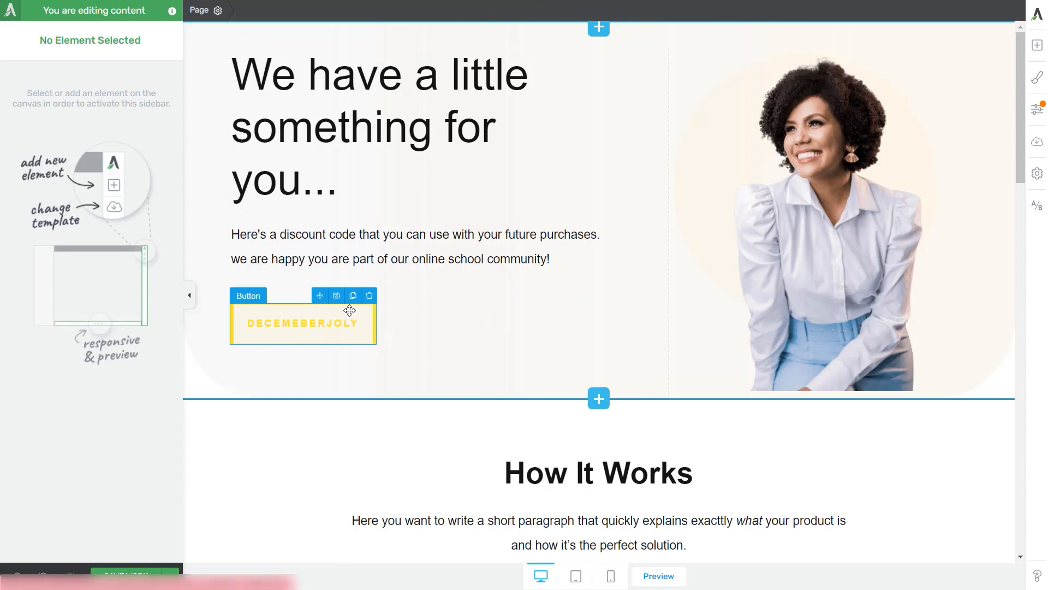
mouse_move(316, 348)
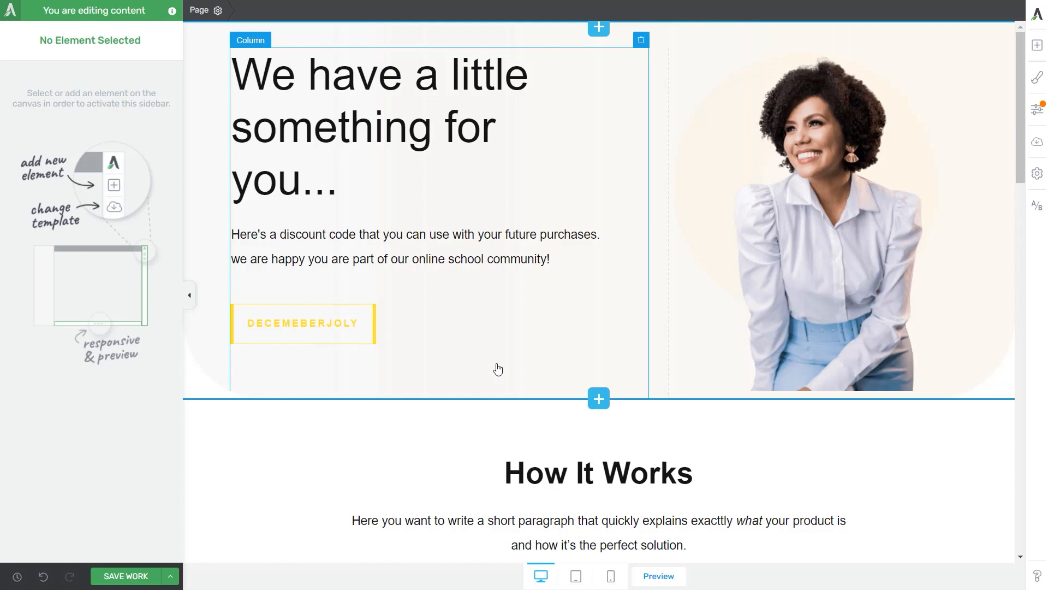
mouse_move(600, 353)
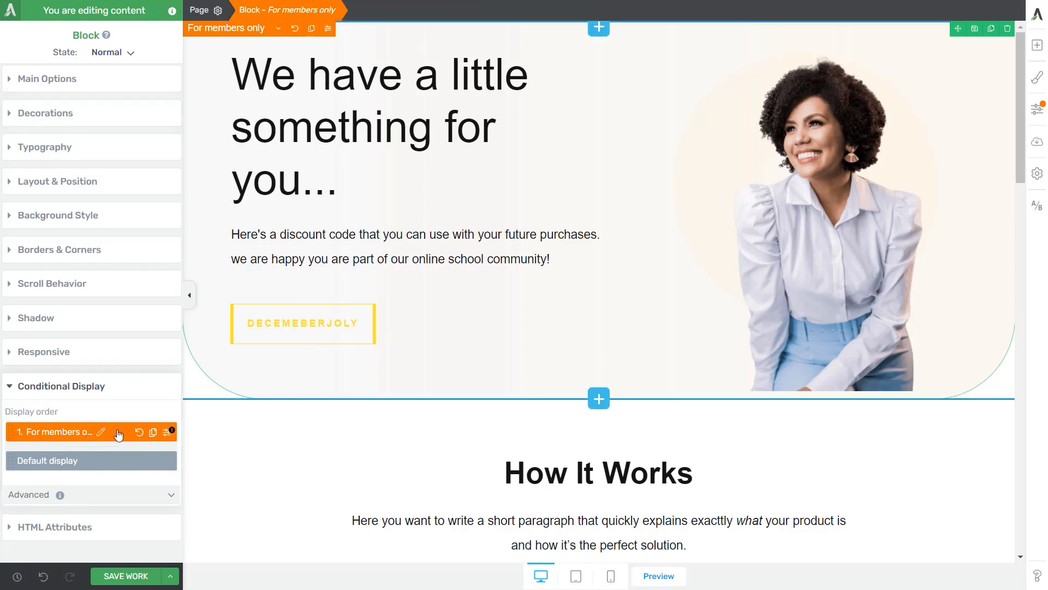
mouse_move(73, 438)
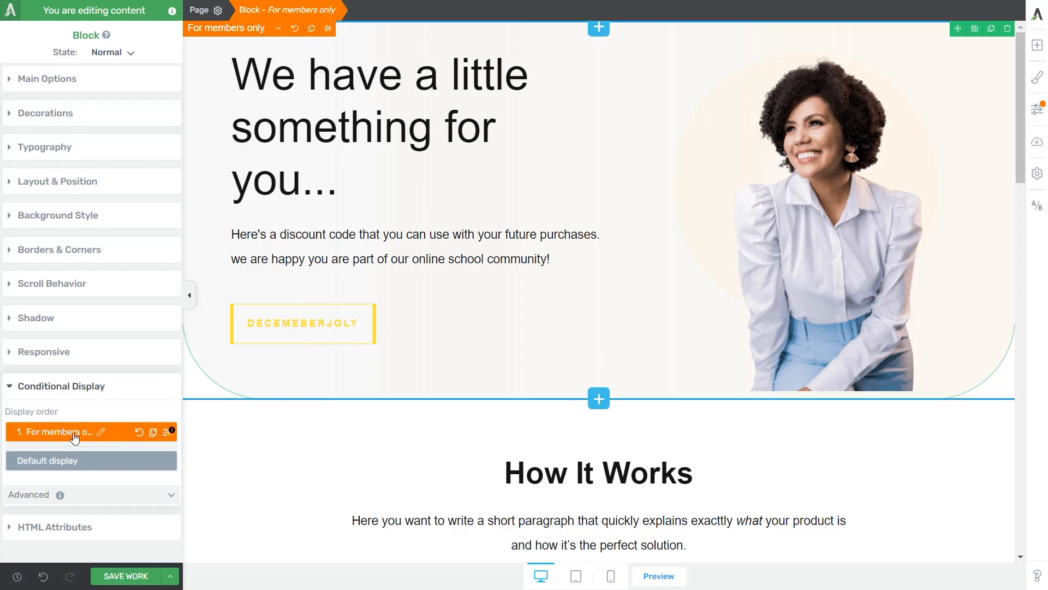
mouse_move(153, 432)
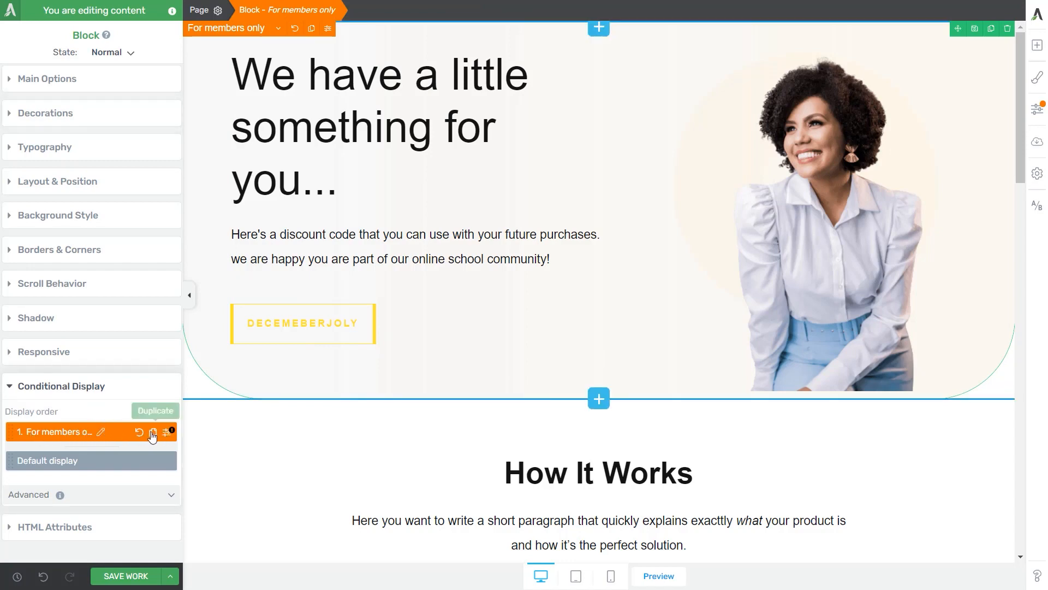
mouse_move(152, 434)
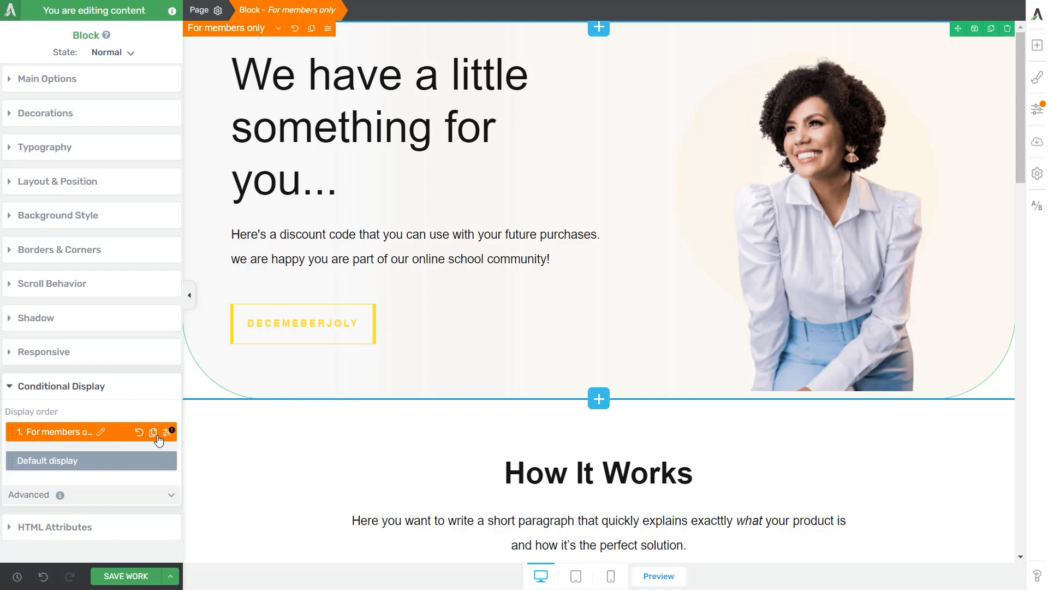
mouse_move(171, 430)
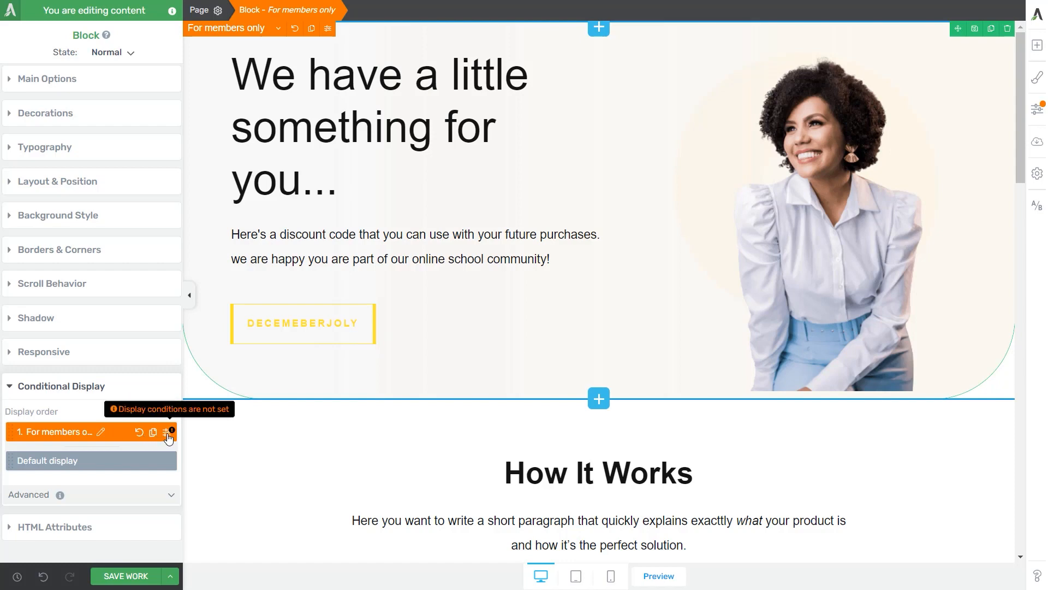
Save a condition set showing the display when the user has access to the Art Course product
left_click(169, 434)
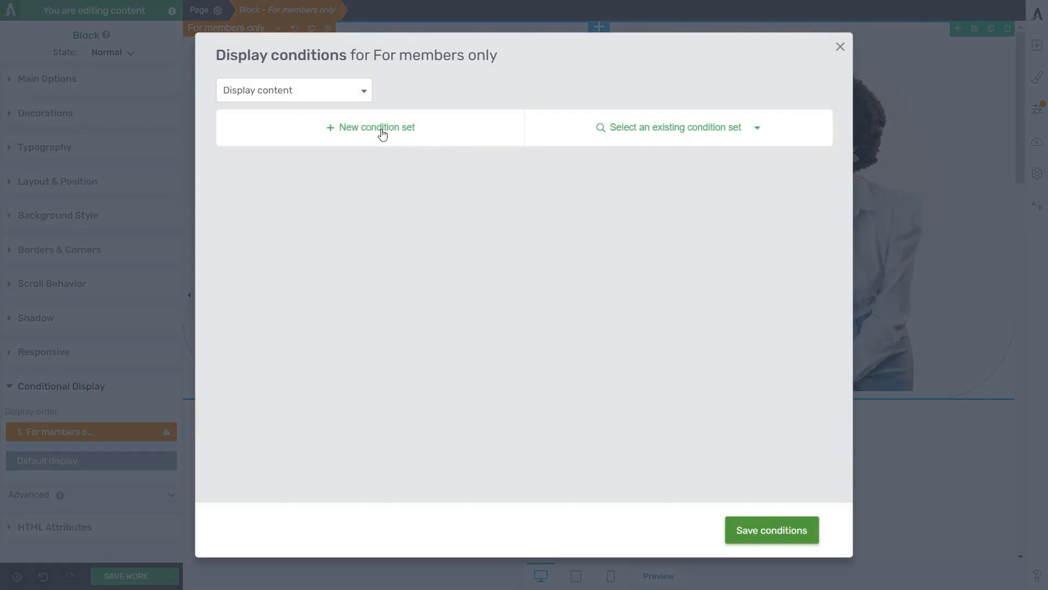
left_click(377, 126)
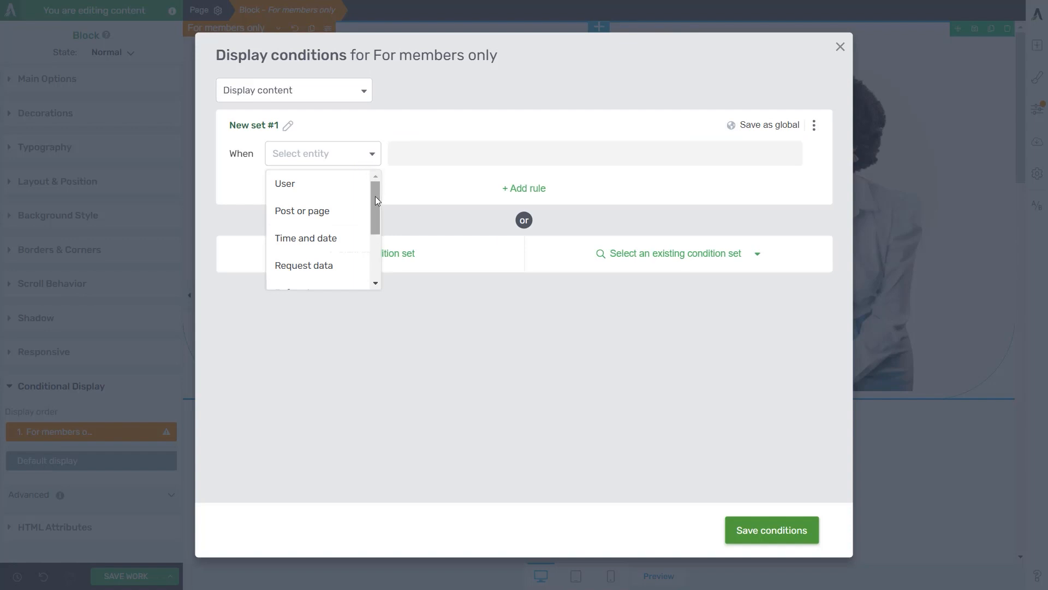
left_click(285, 184)
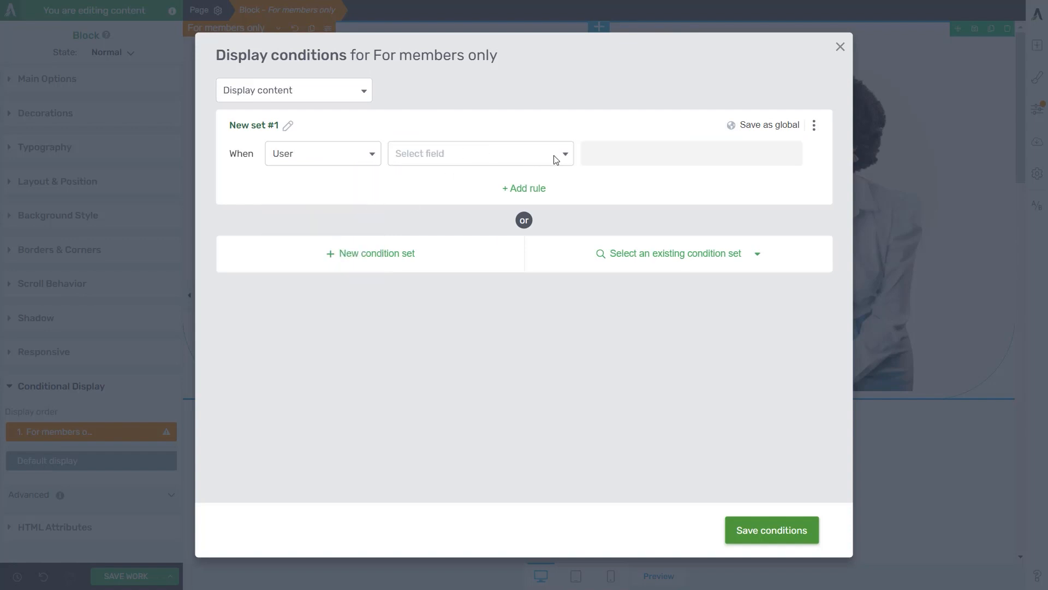
left_click(478, 153)
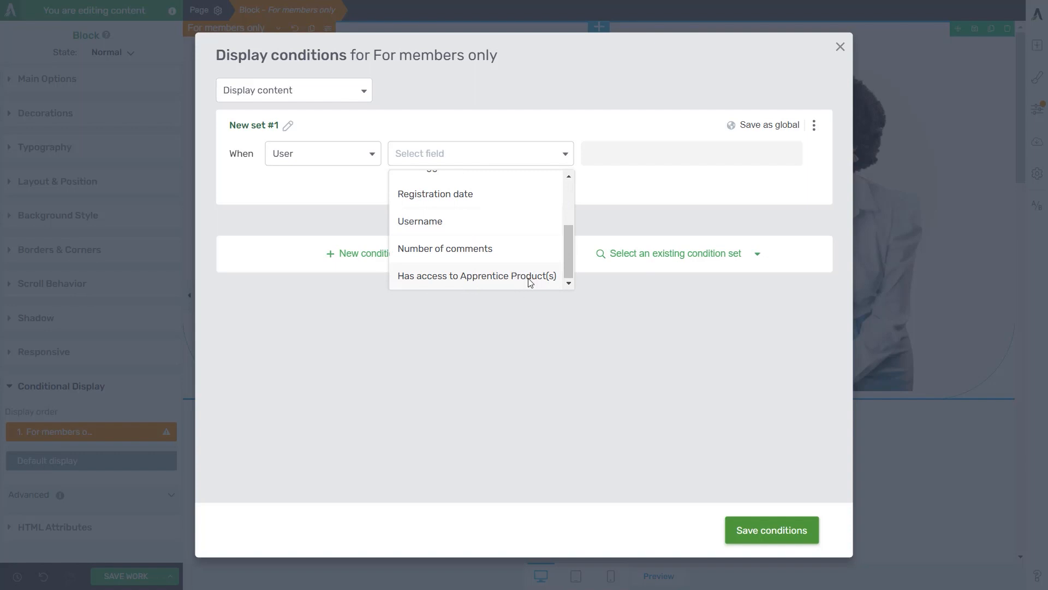
left_click(476, 275)
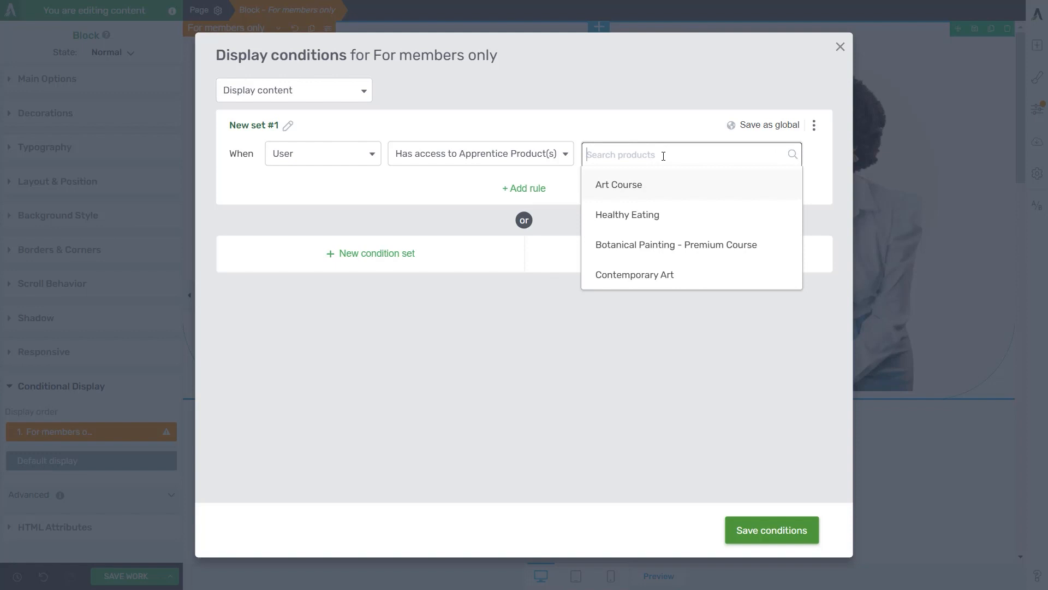
left_click(617, 185)
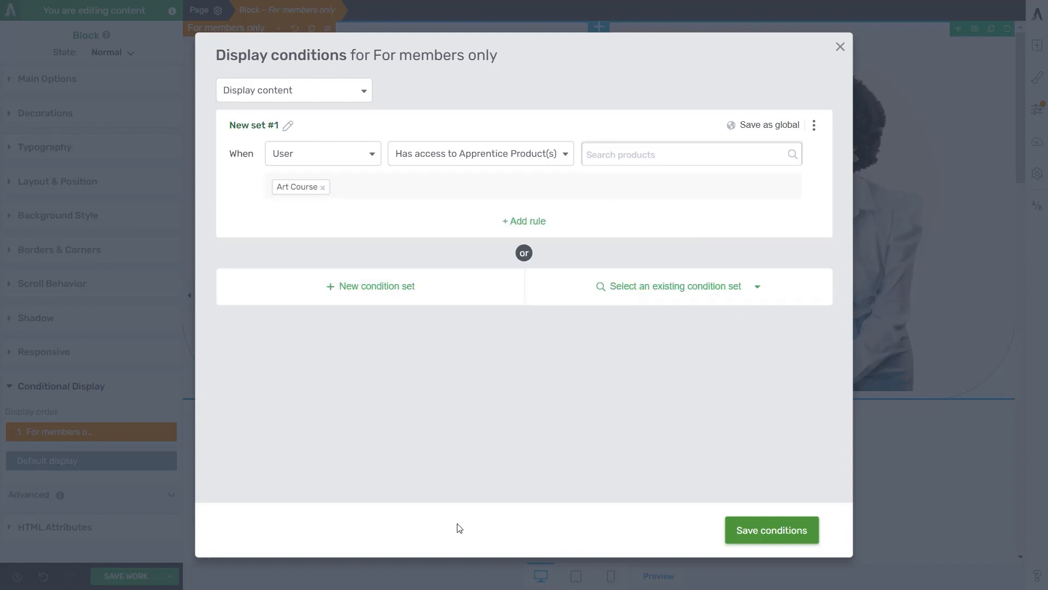
mouse_move(771, 529)
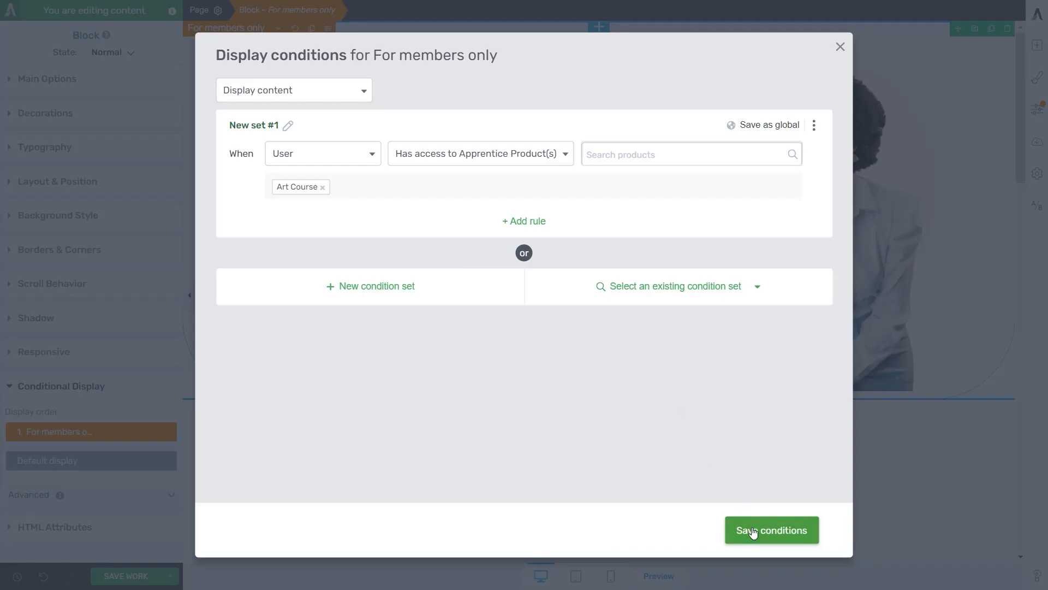
left_click(770, 530)
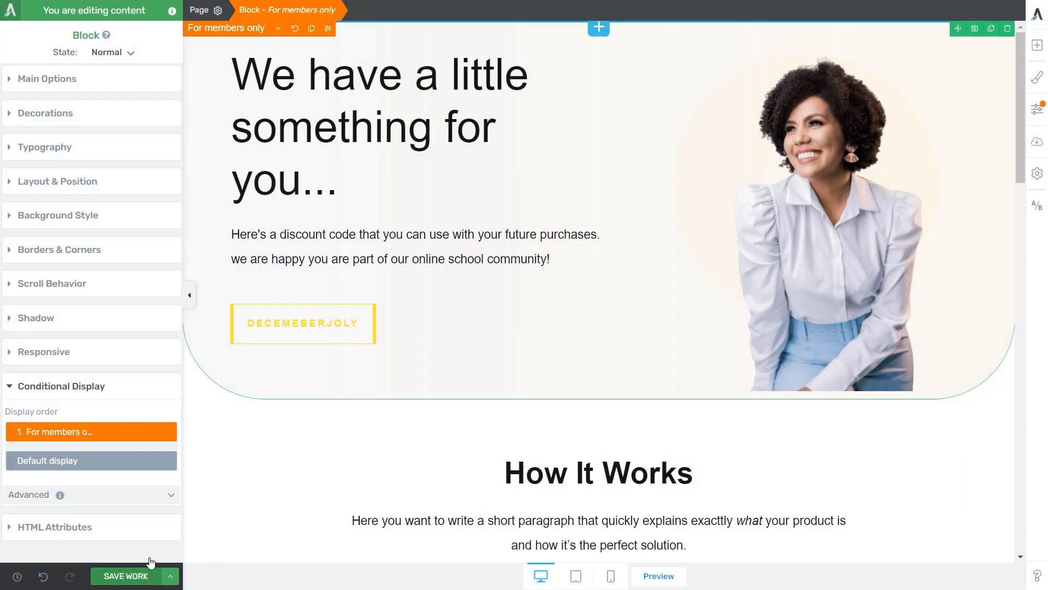
Save the landing page changes before viewing it on the front end
left_click(125, 575)
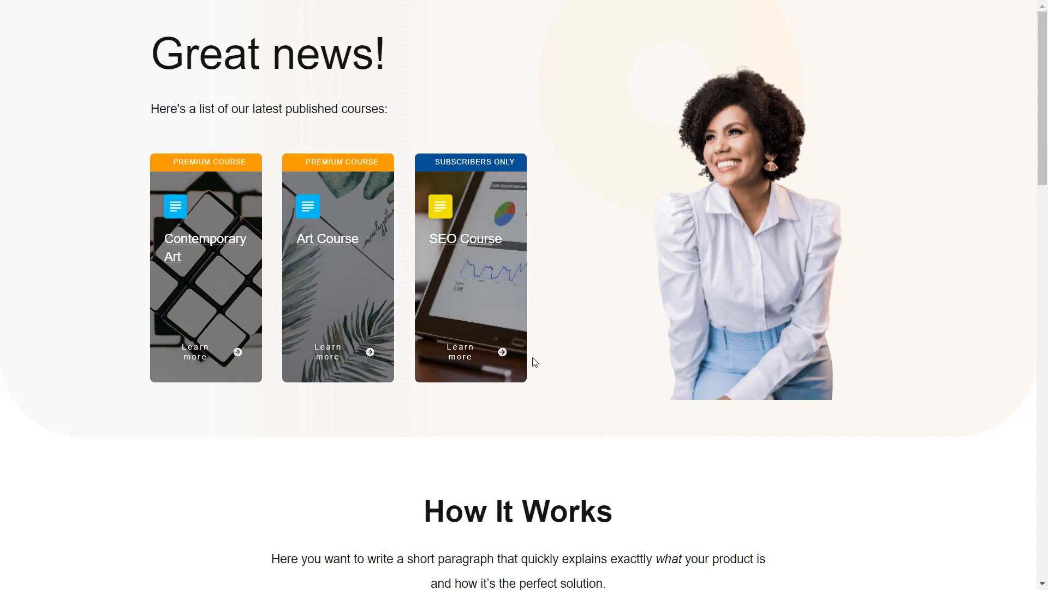
mouse_move(574, 399)
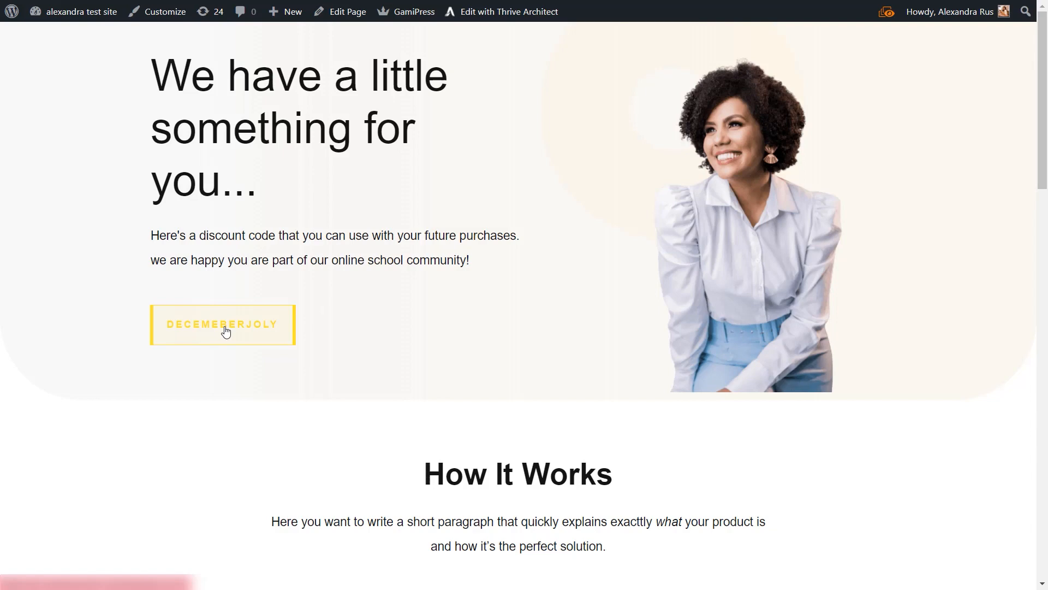
mouse_move(252, 399)
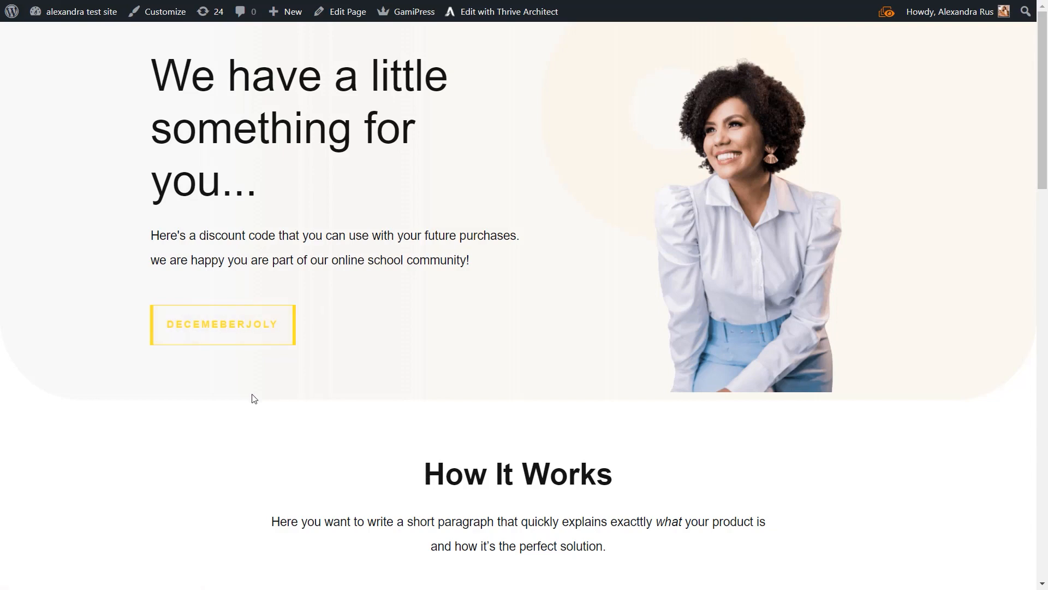
mouse_move(384, 377)
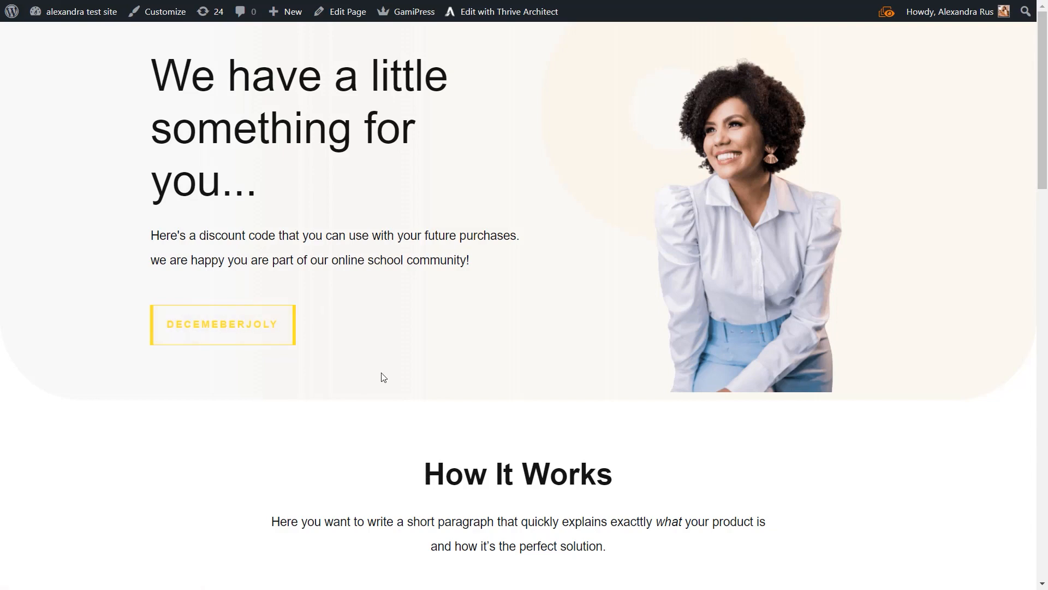